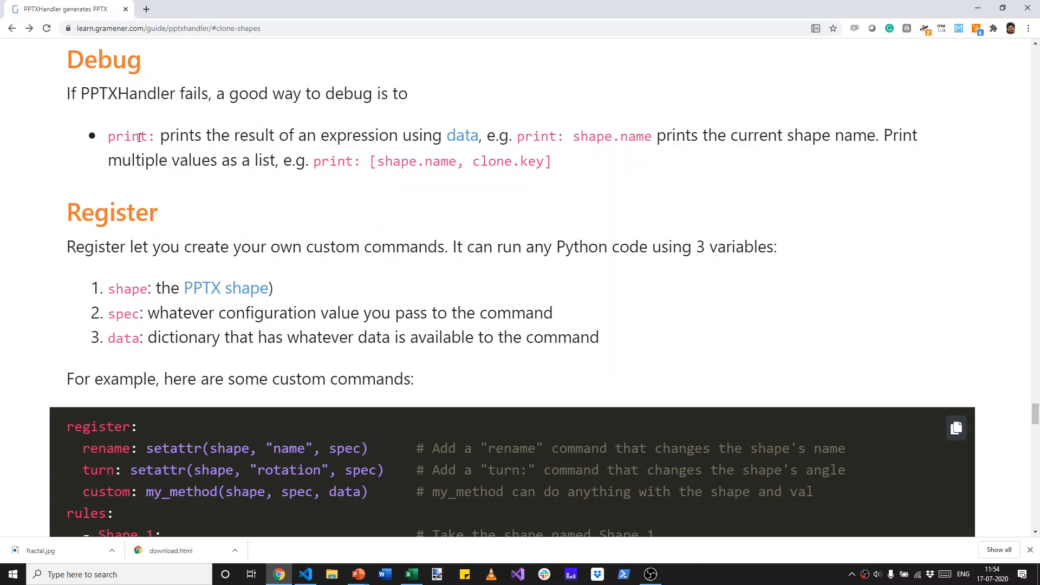
Select the word 'print' under the Debug heading of the PPTXHandler docs
double_click(126, 135)
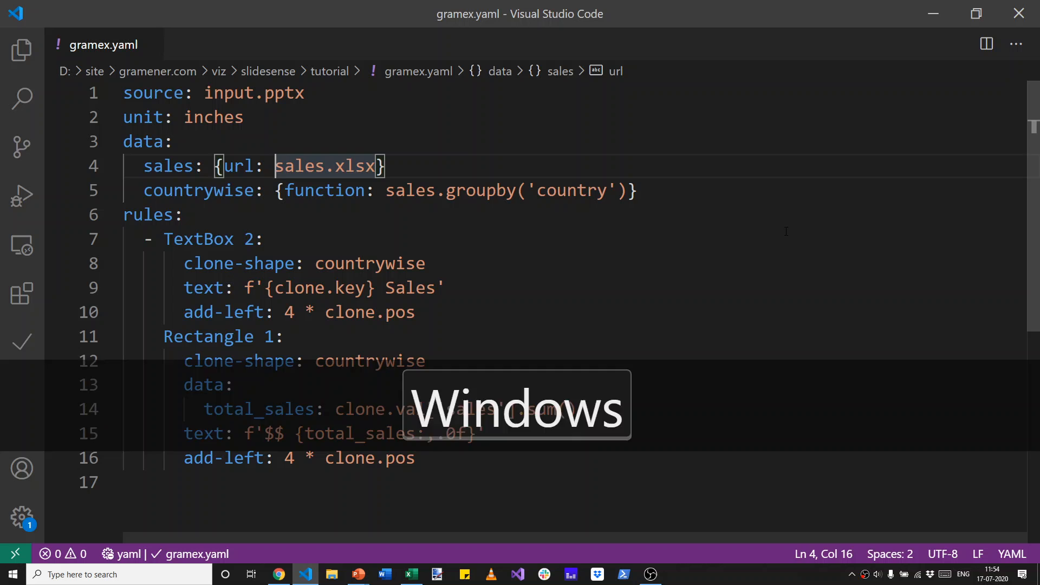
Add a total_sales: {function: sales['sales'].sum()} entry below countrywise in gramex.yaml
key(ctrl+shift+right)
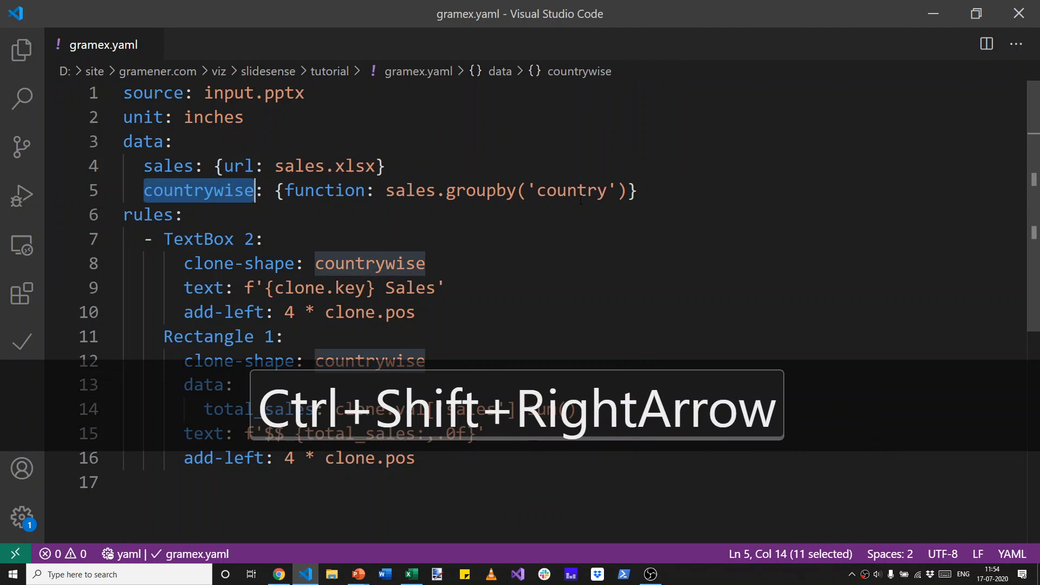
key(Right)
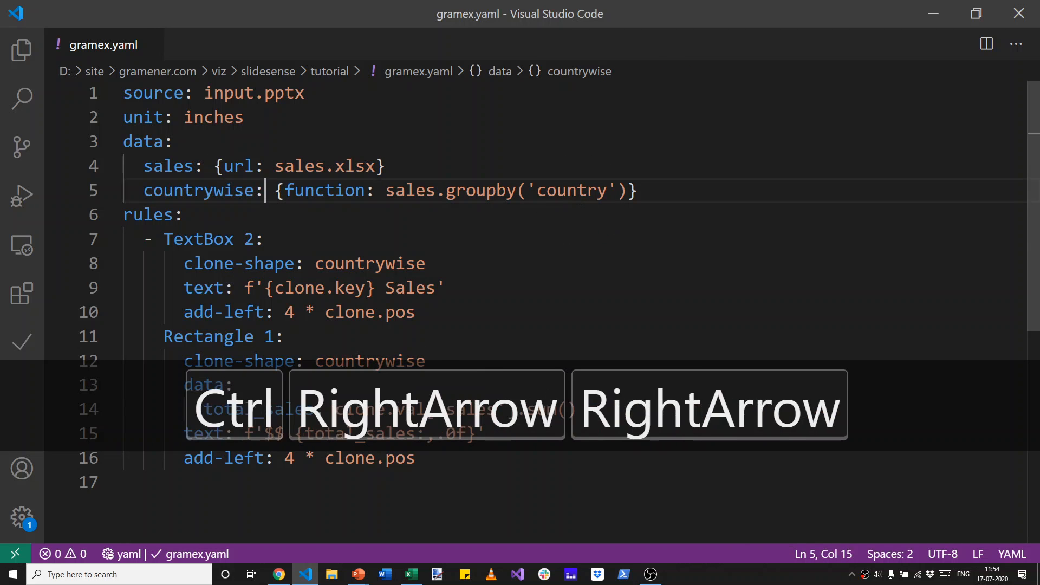
key(shift+Left)
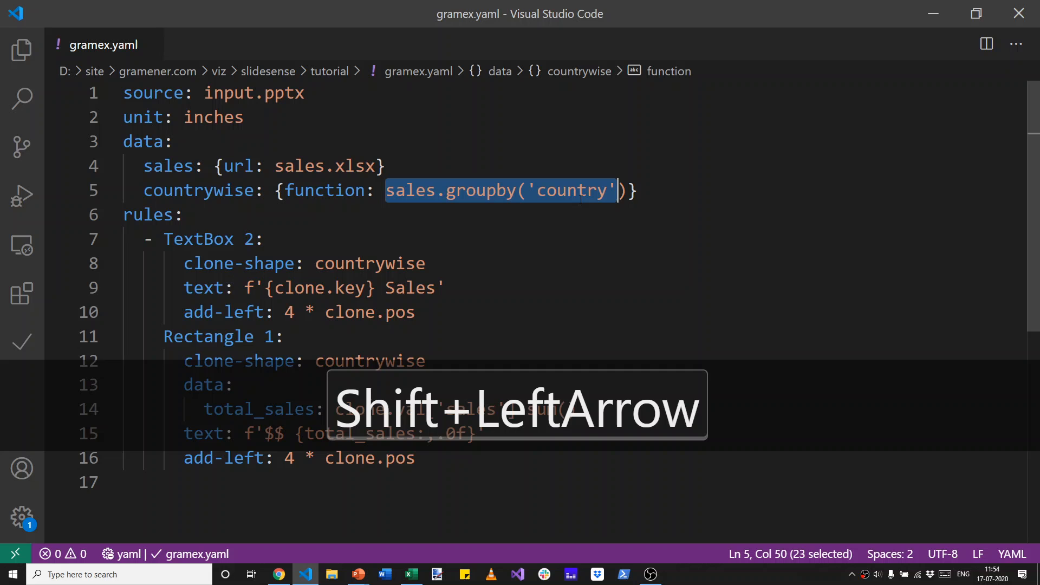
key(Enter)
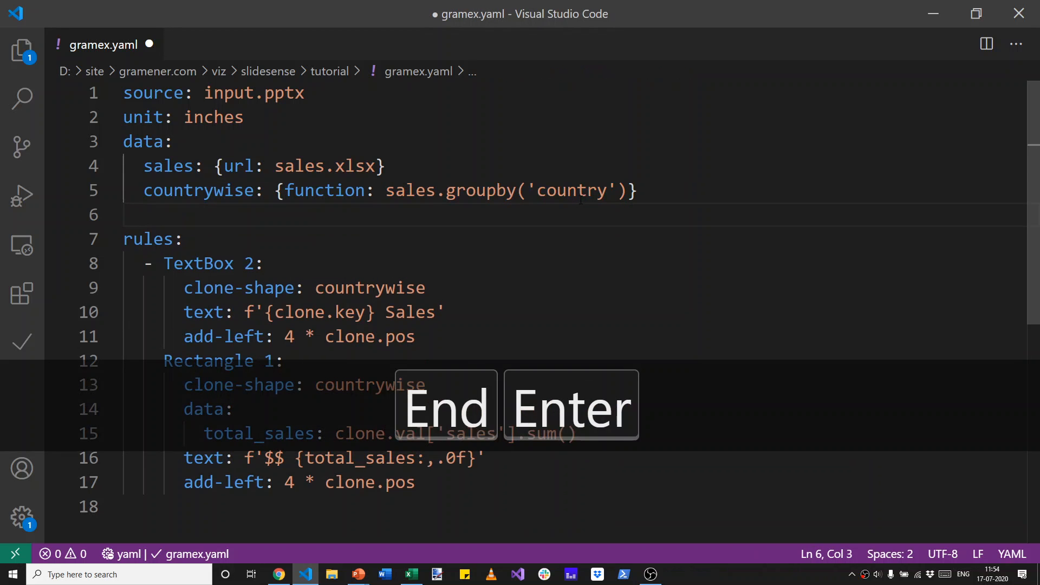
text(total_asles)
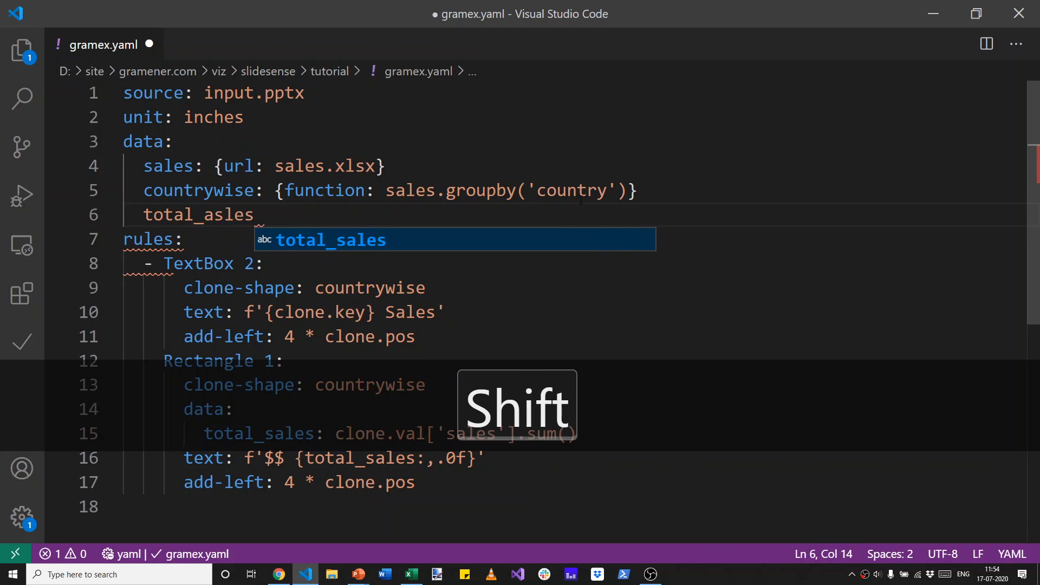
key(Backspace)
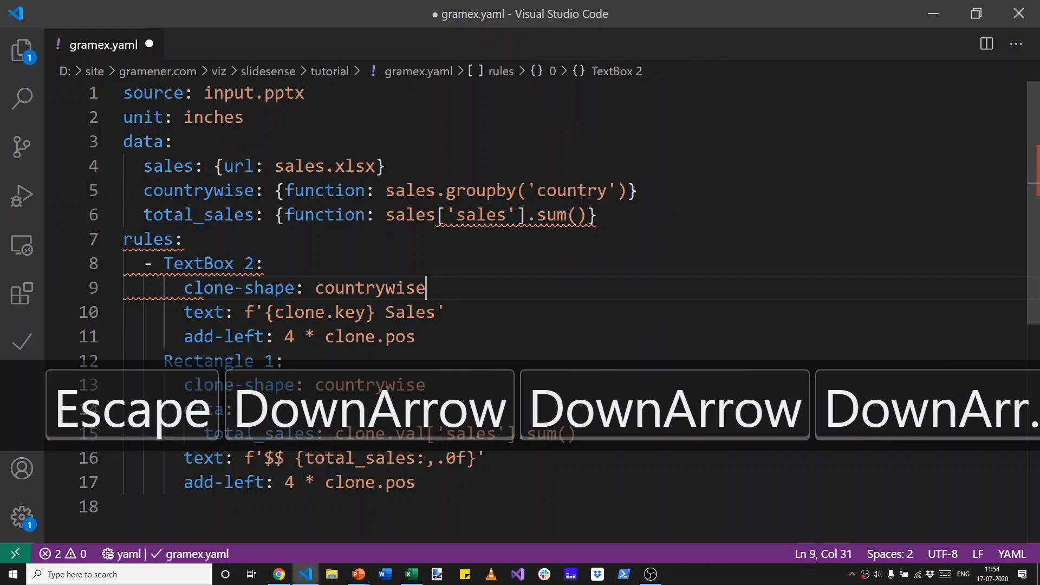
Delete the old rules, give TextBox 2 text: total_sales, and quote the sum expression
key(Ctrl+Shift+End)
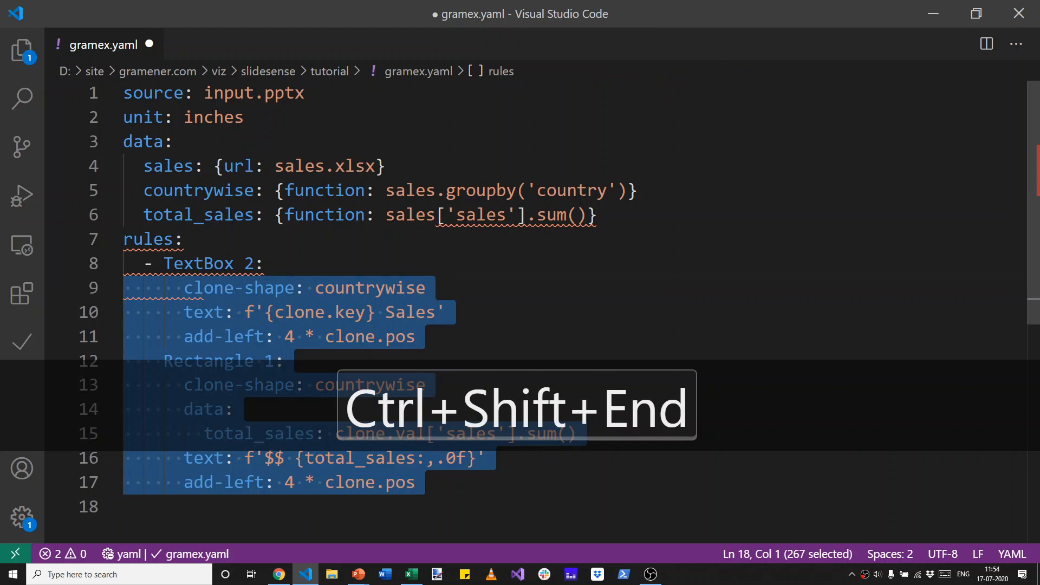
key(Backspace)
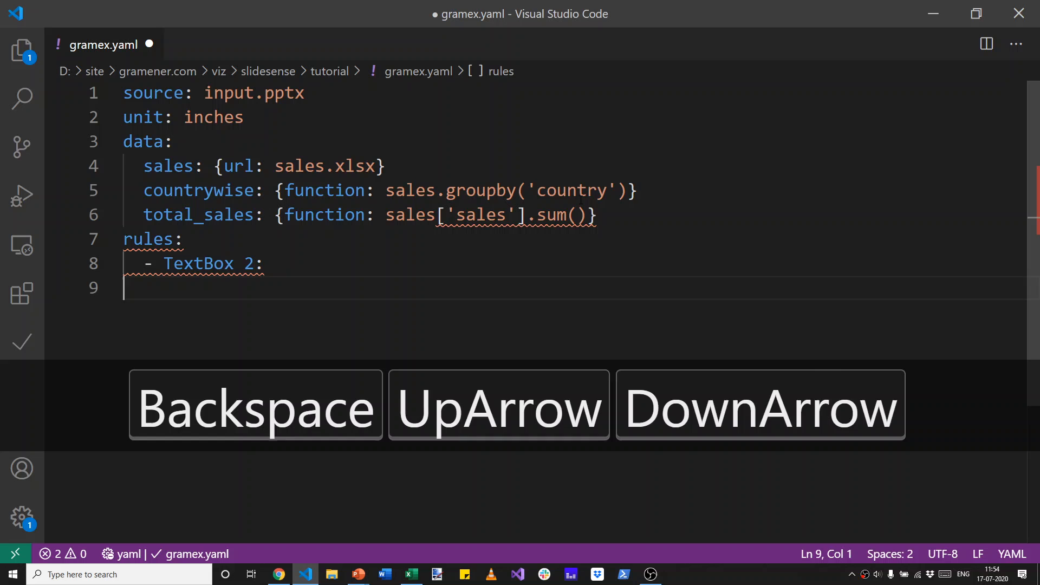
text(text:)
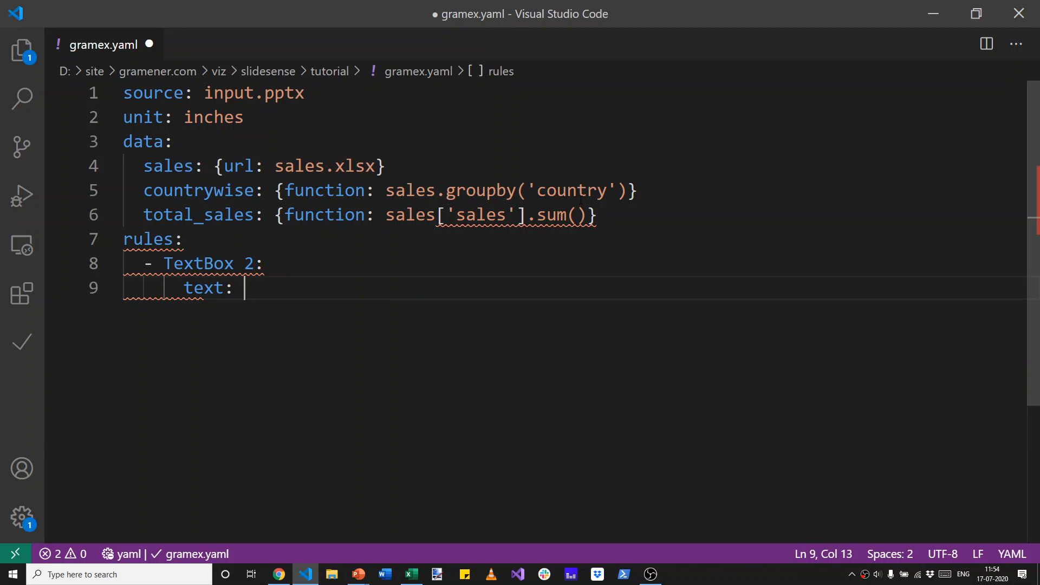
text(total_sales)
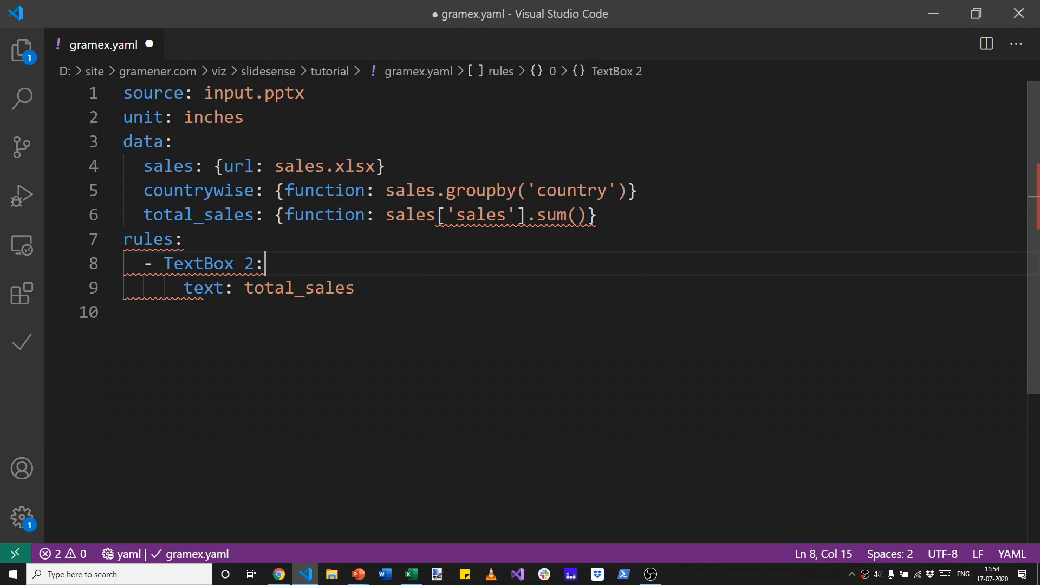
key(Ctrl+Right)
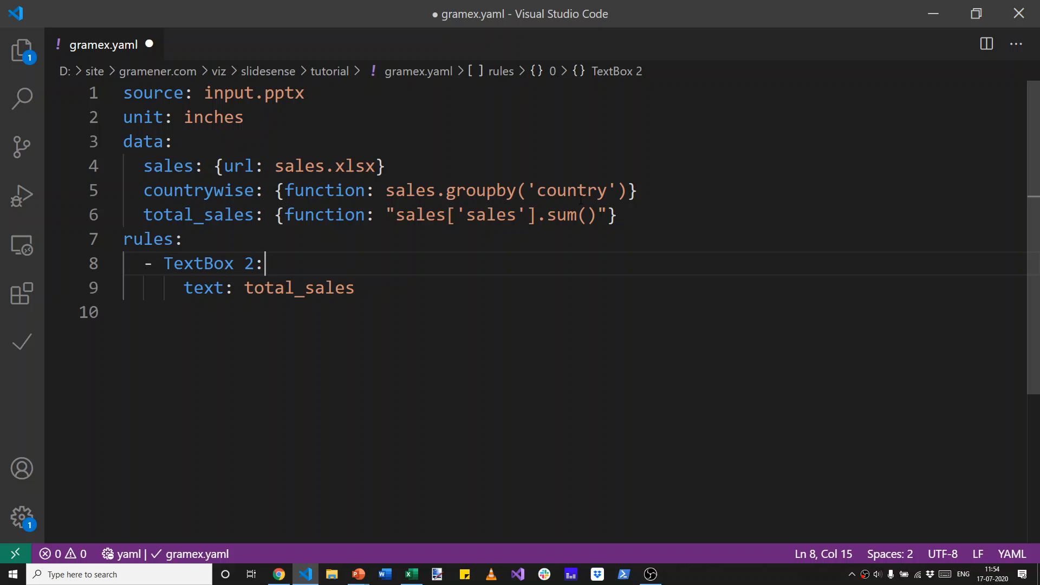
key(Enter)
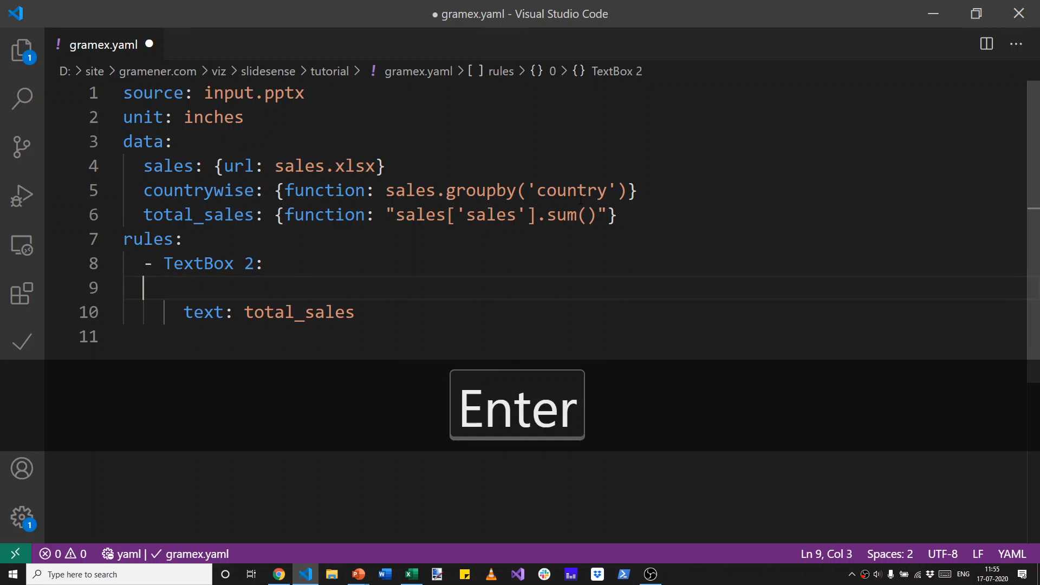
Add print: sales to TextBox 2, save, and run slidesense, which hits an output.pptx permission error
text(print)
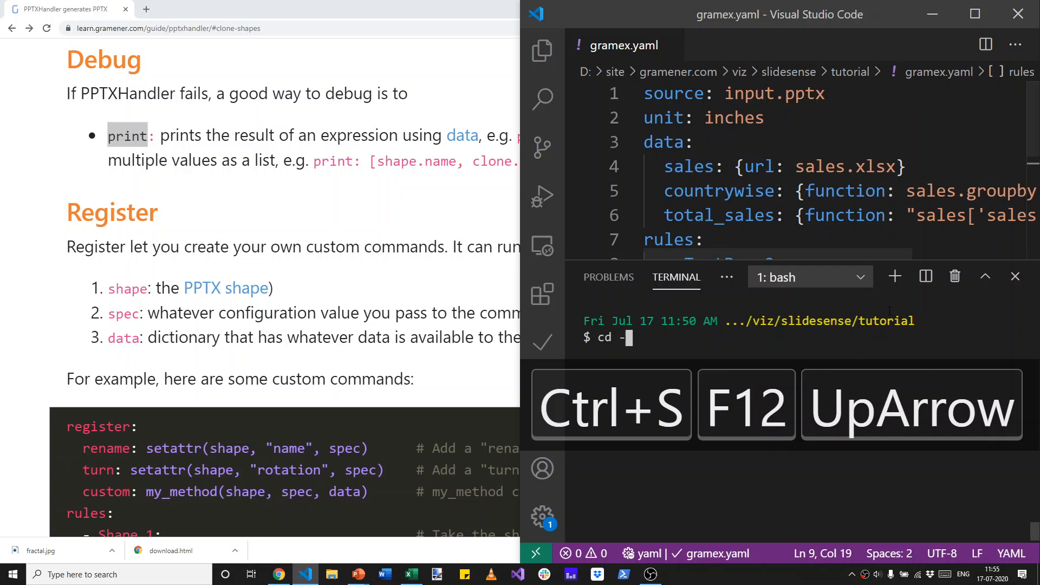
text(slidesense)
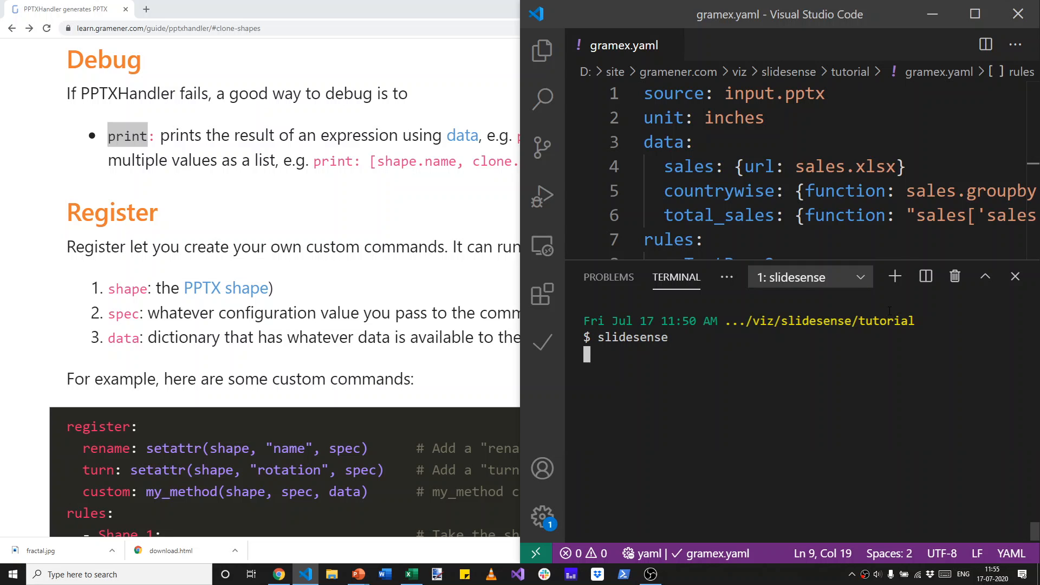
key(alt+tab)
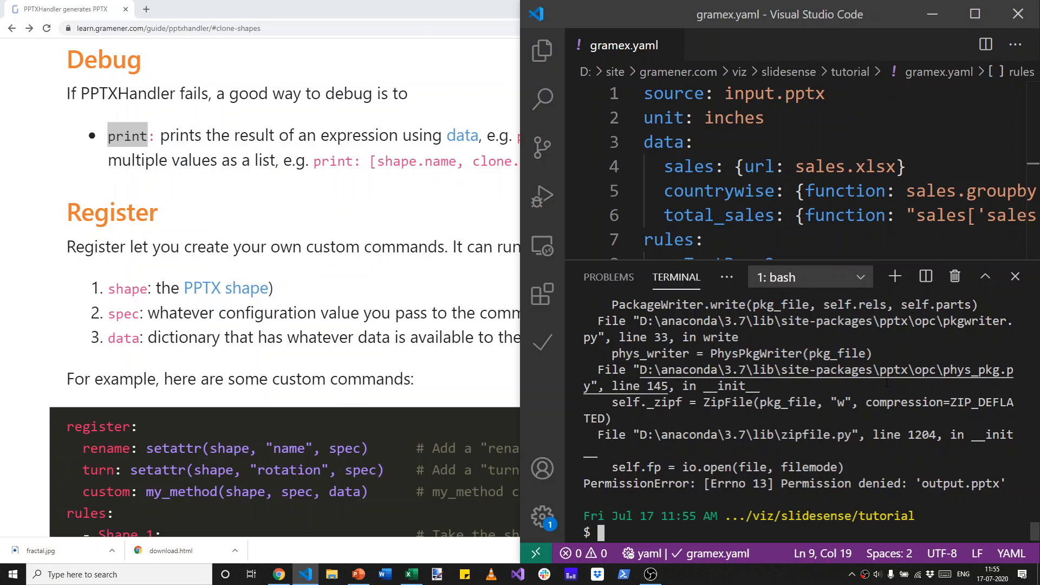
Print sales via slidesense, then change the print rule to total_sales and rerun, printing 5718.999999999999
text(slidesense)
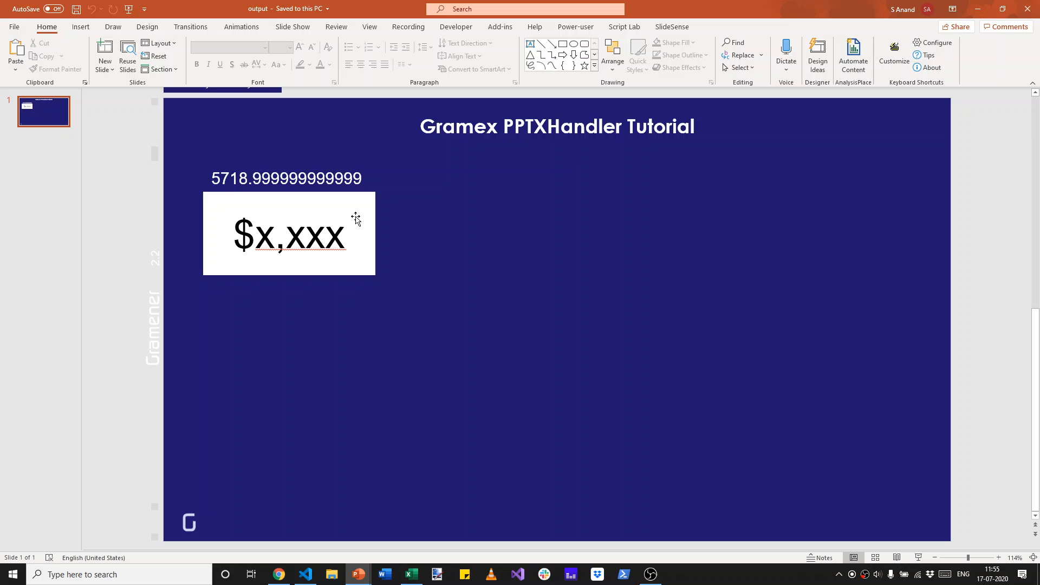
key(alt+tab)
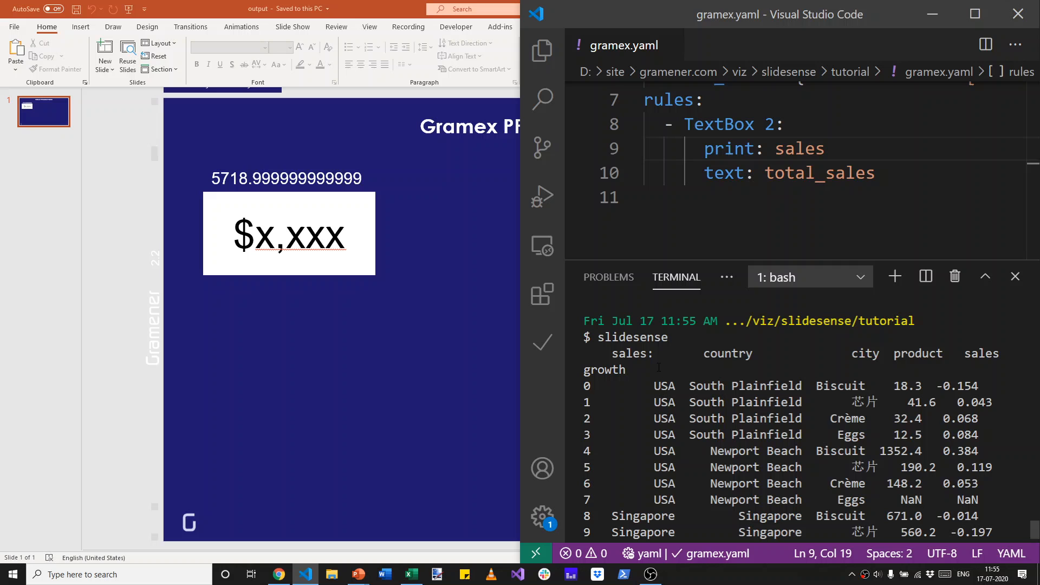
double_click(632, 352)
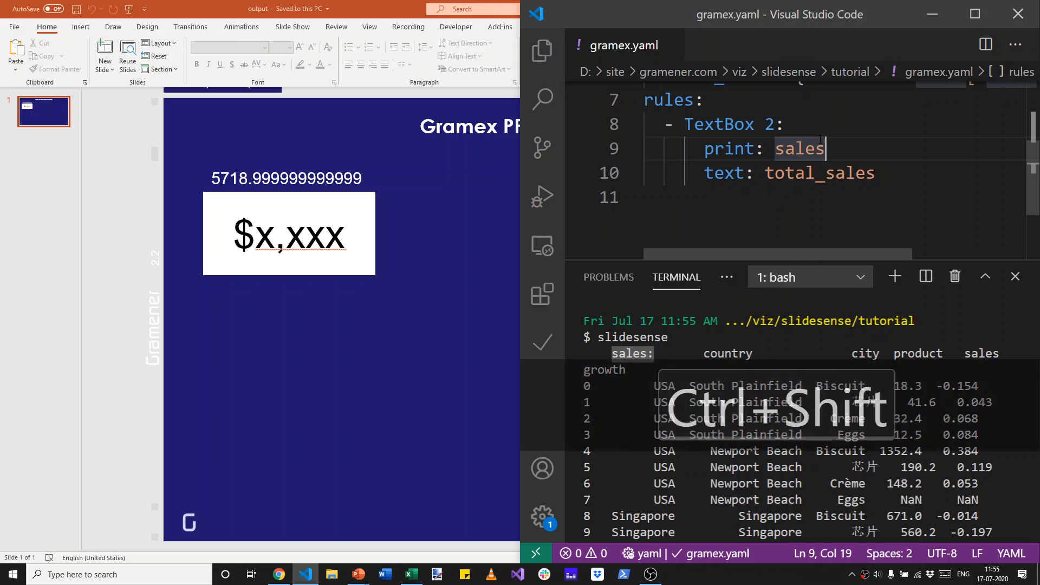
text(total_sal)
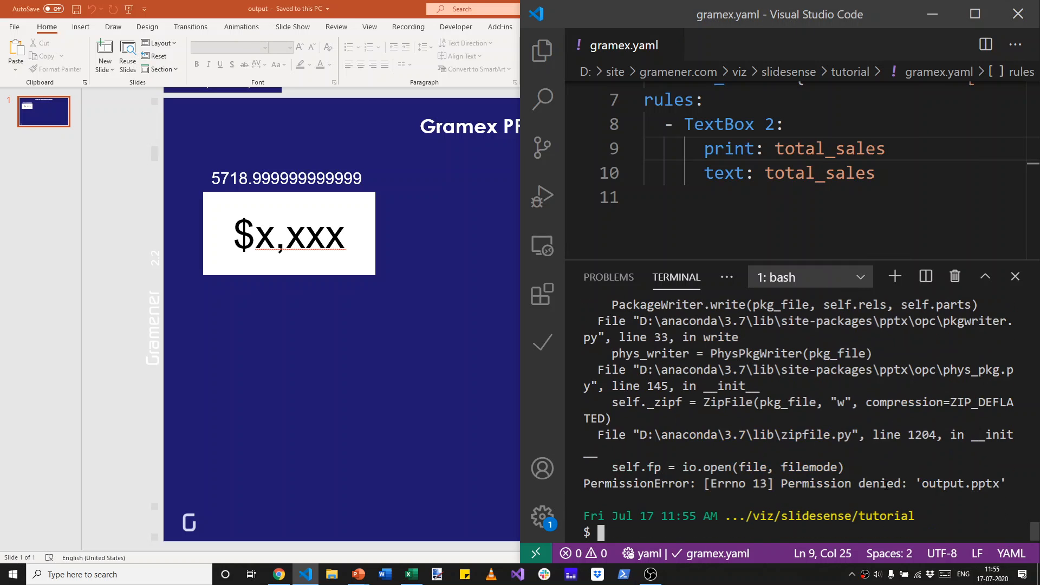
text(slidesense)
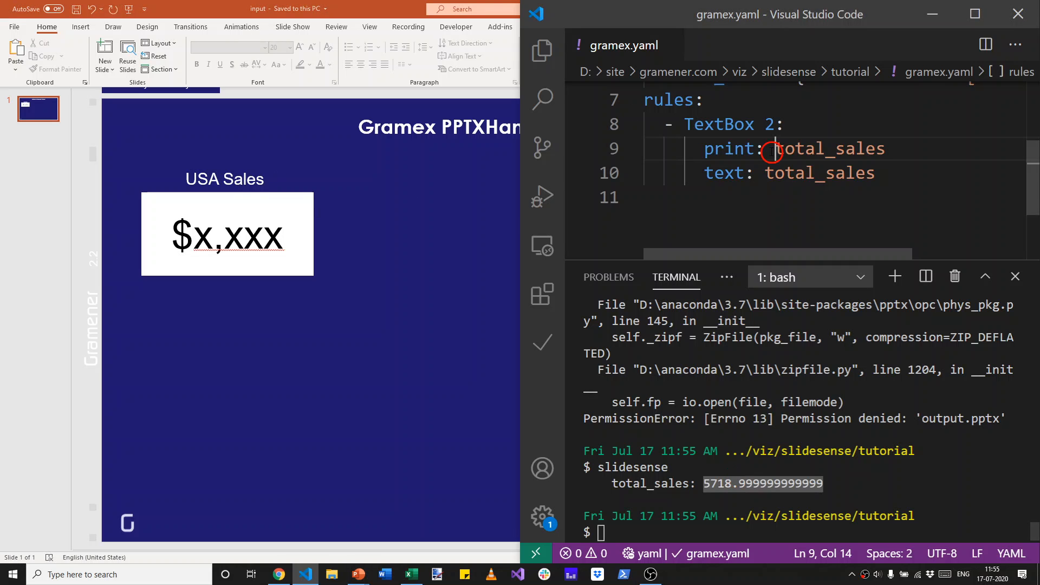
Set the print rule to sales.groupby('country')['sales'].sum() and save gramex.yaml
text(sa)
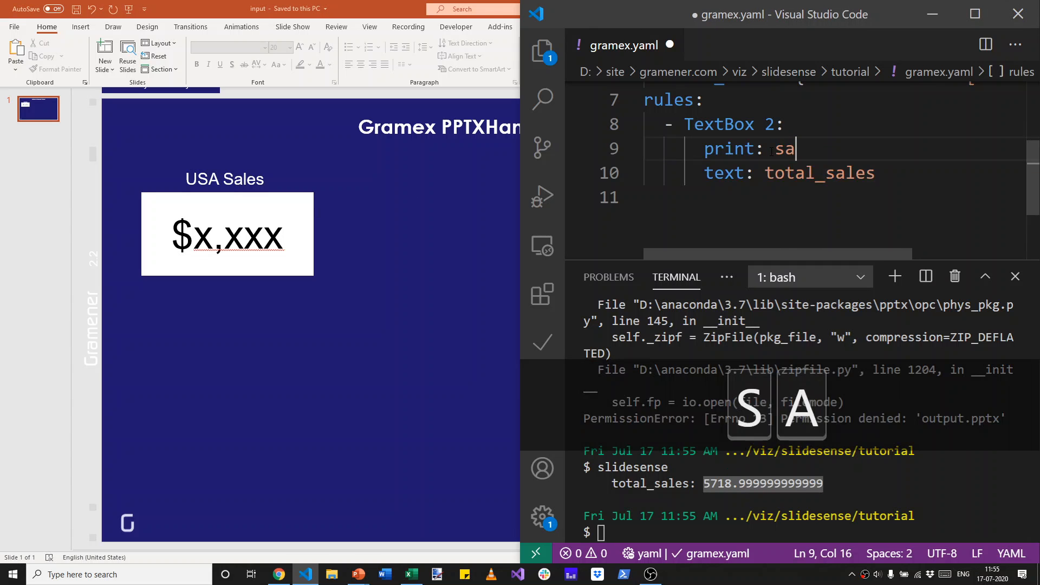
text(les.groupby)
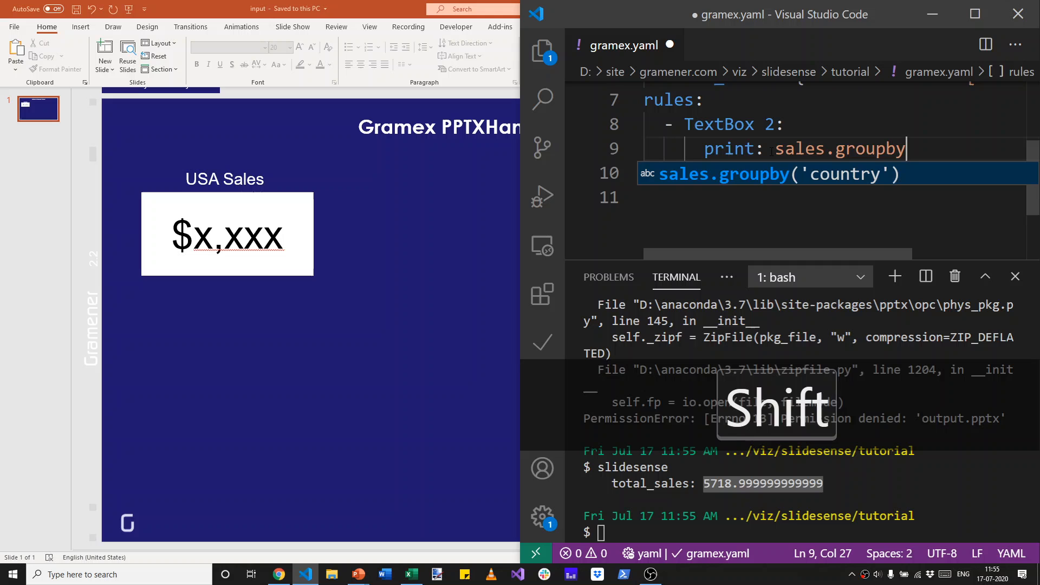
text('sa)
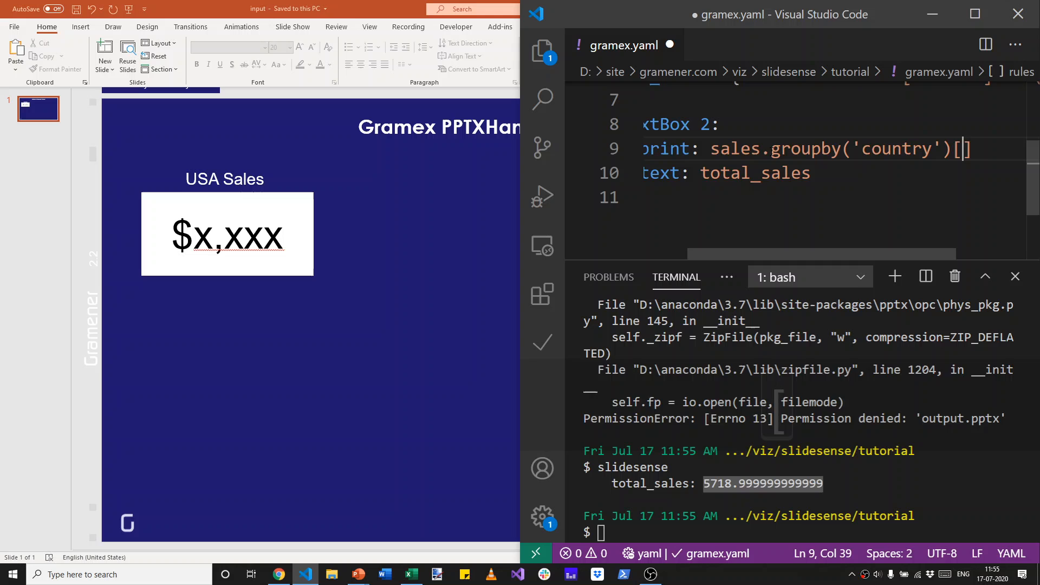
text(sales)
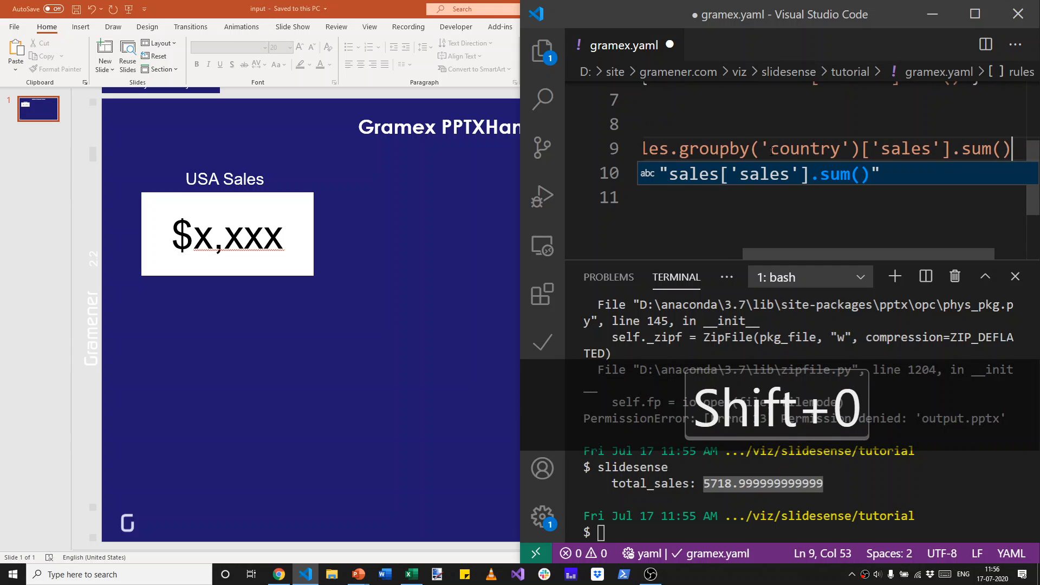
key(Up)
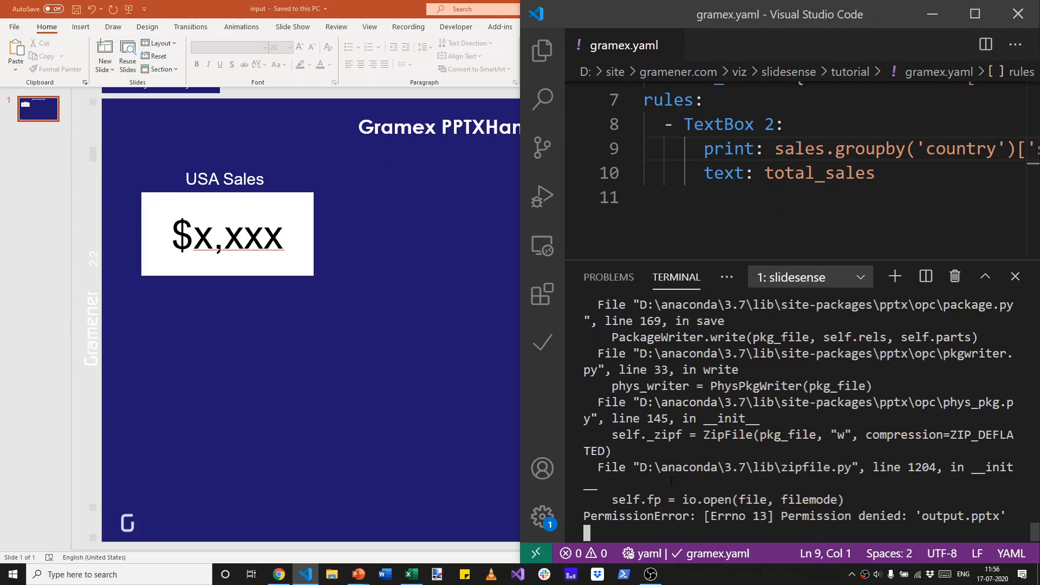
Rerun slidesense to print per-country sales sums, then select 'print' in the docs' Debug section
key(Enter)
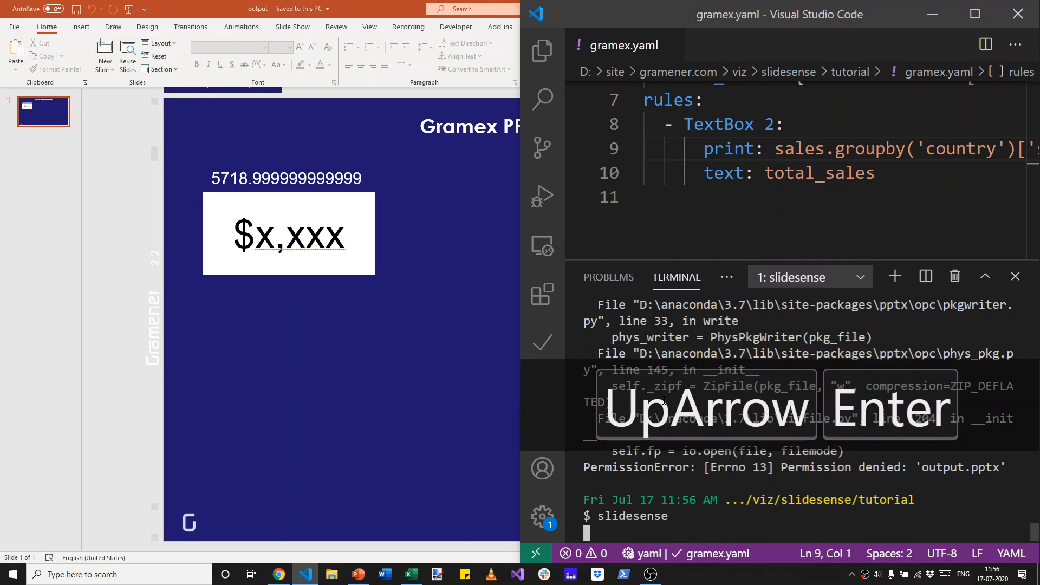
key(Enter)
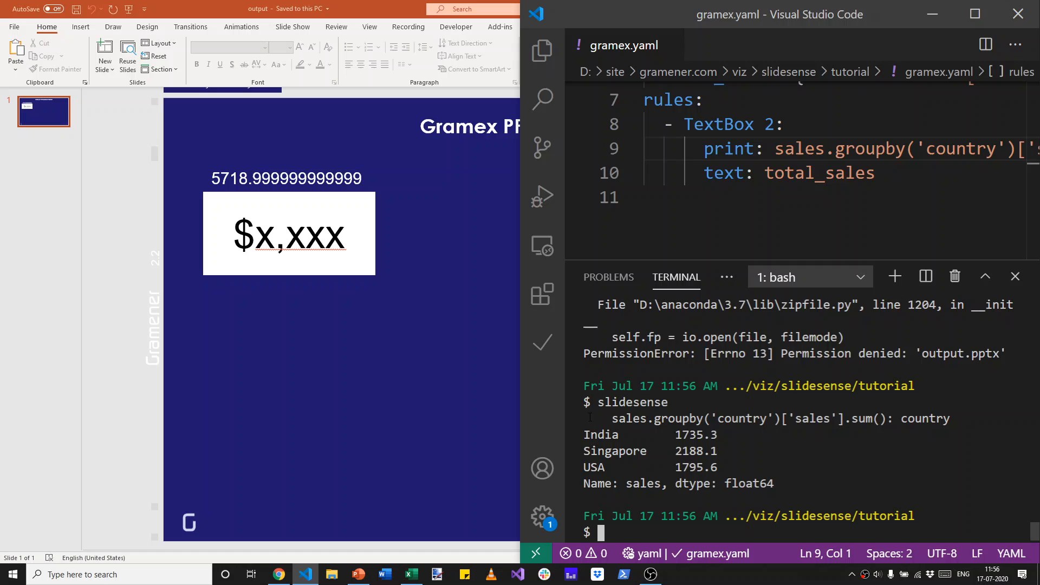
double_click(600, 434)
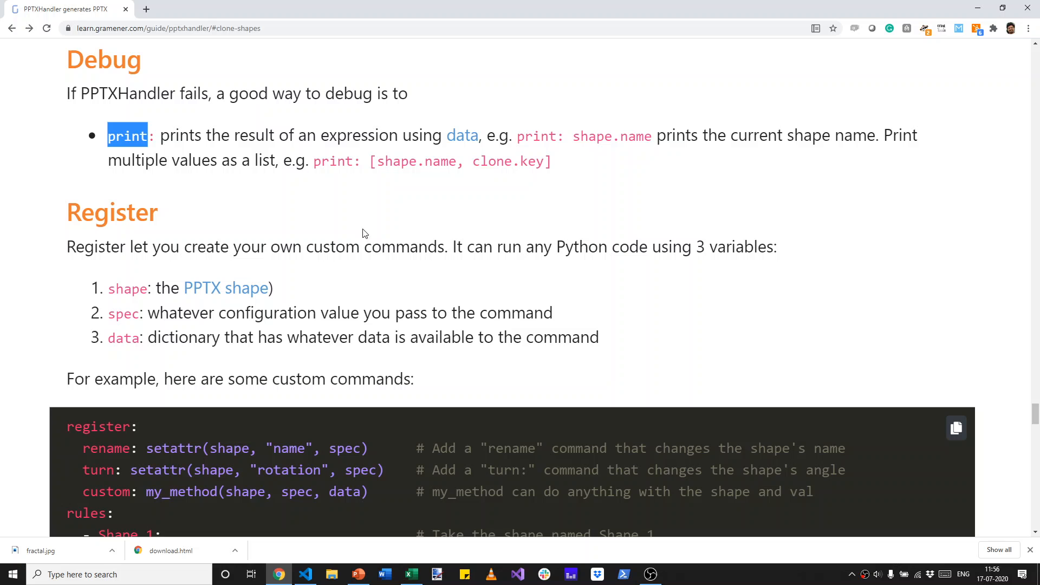
mouse_move(333, 177)
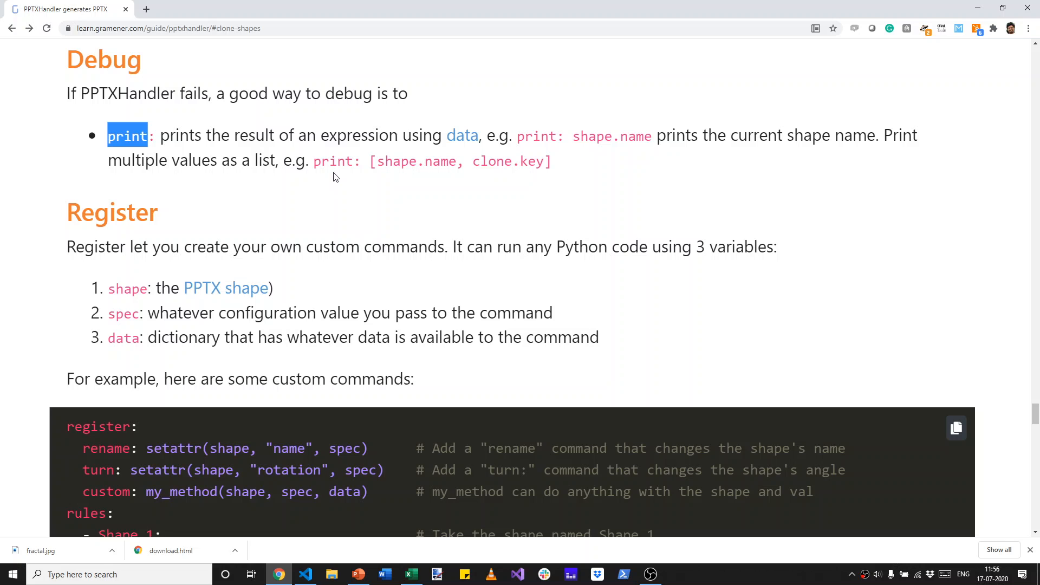